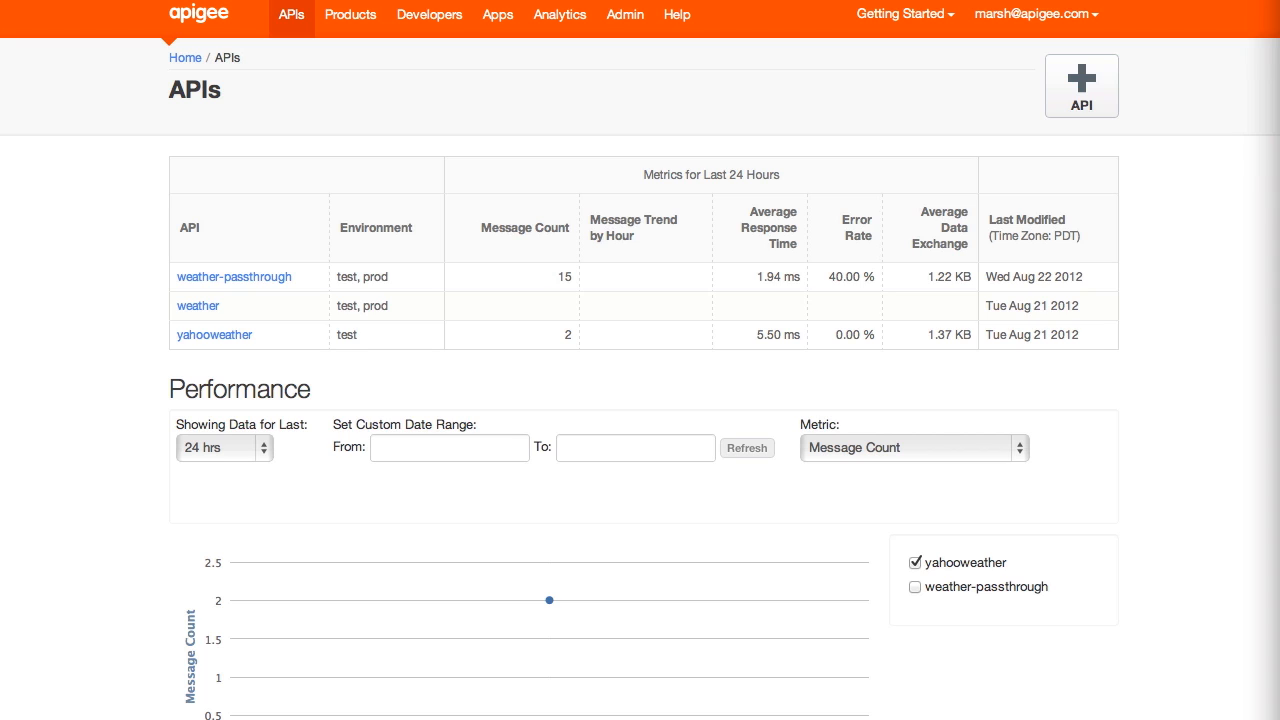
mouse_move(232, 344)
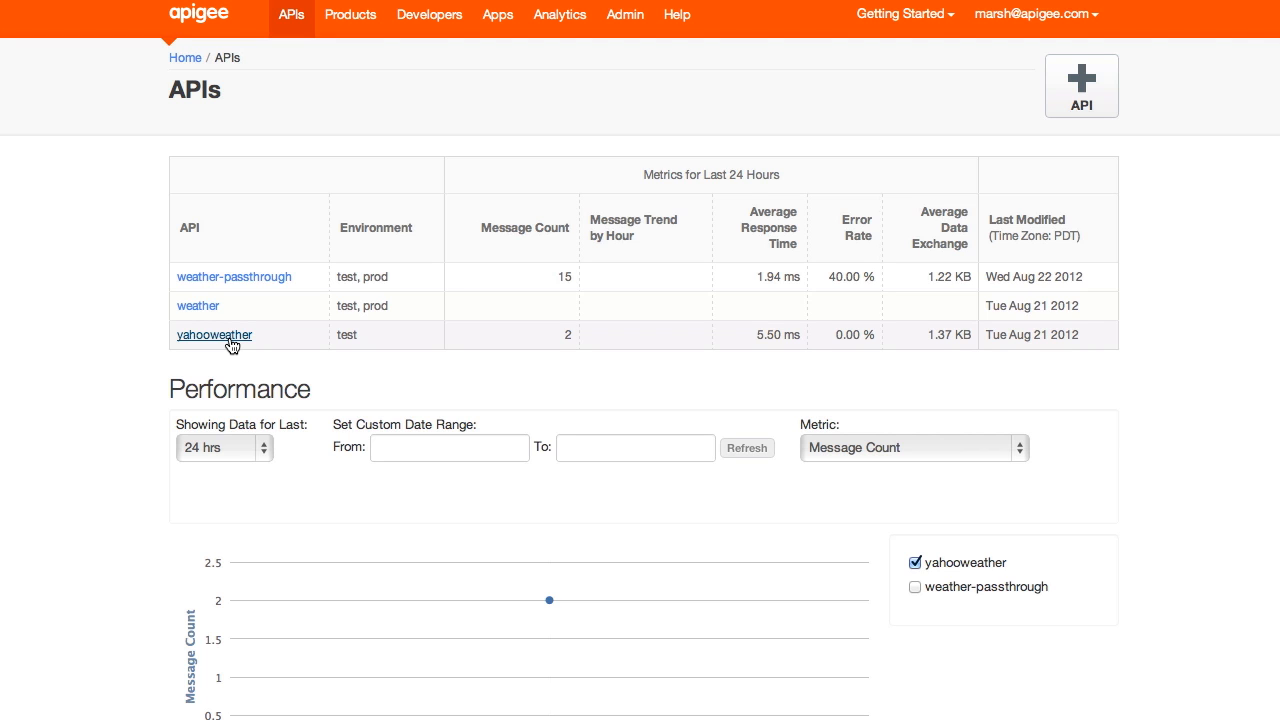
Open the yahooweather API proxy from the APIs list.
left_click(214, 336)
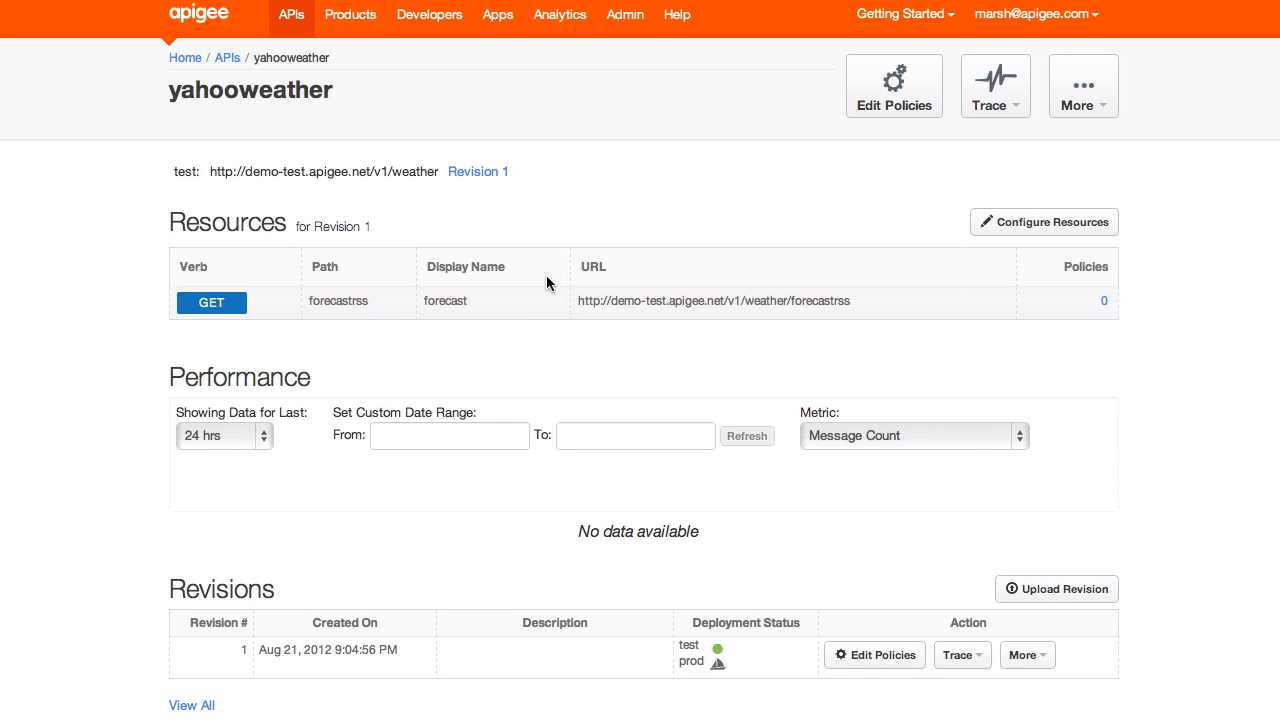
mouse_move(892, 80)
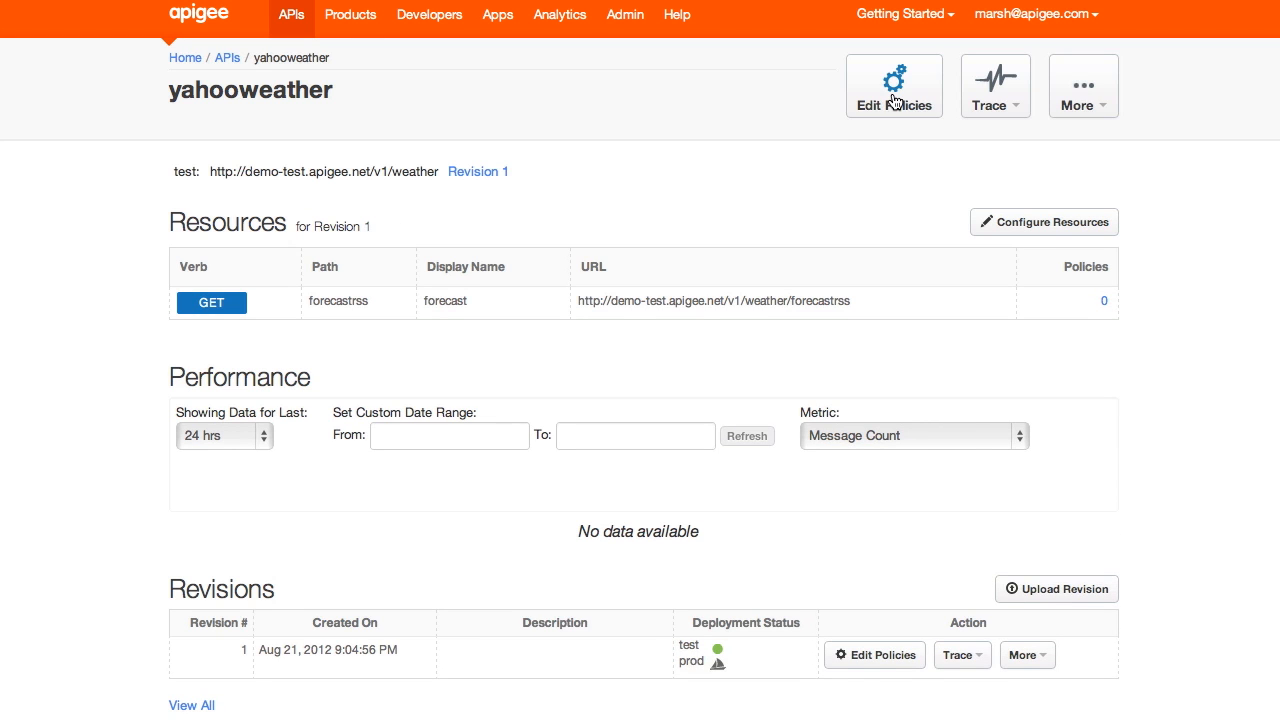
Edit the yahooweather proxy's policies in the Policy Editor.
left_click(892, 84)
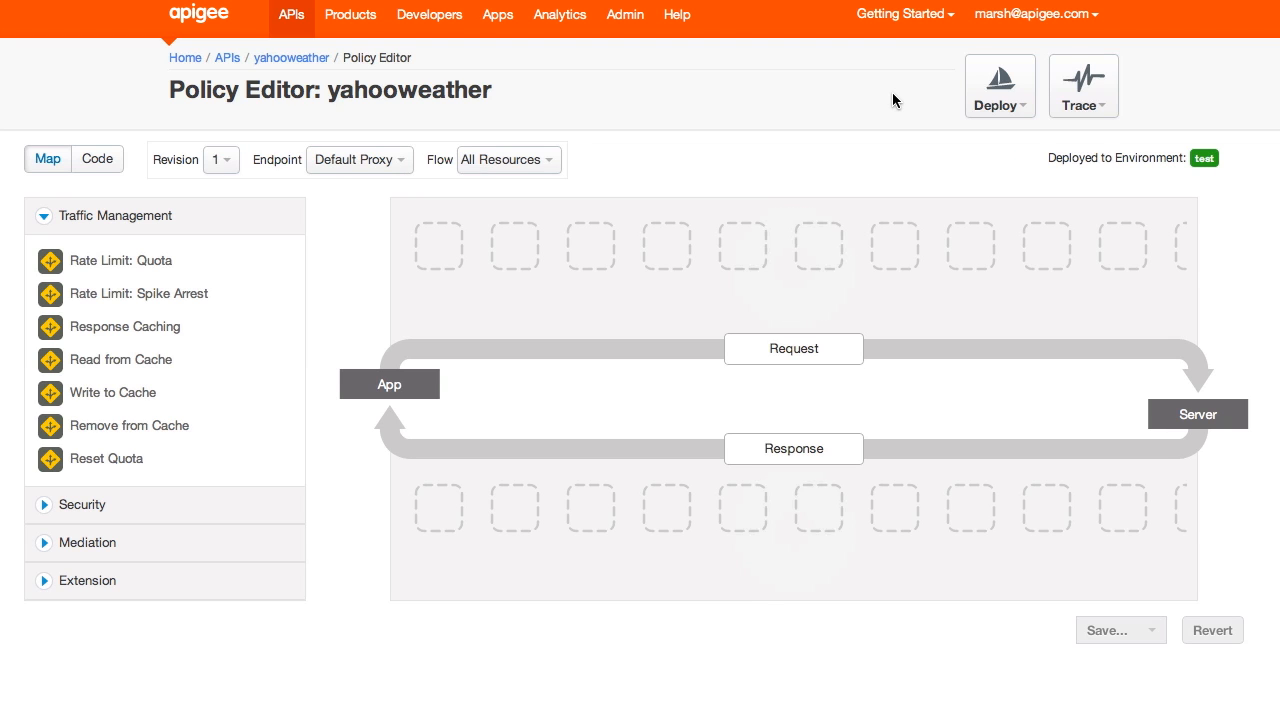
mouse_move(168, 242)
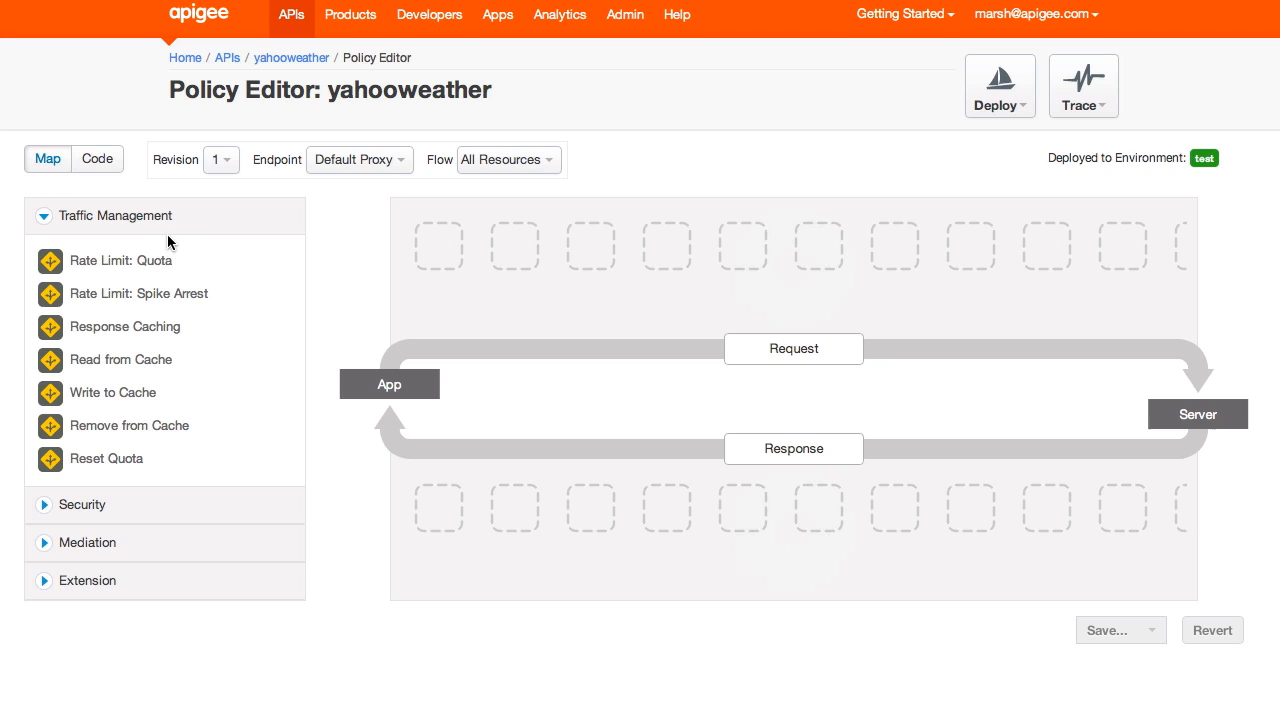
mouse_move(156, 510)
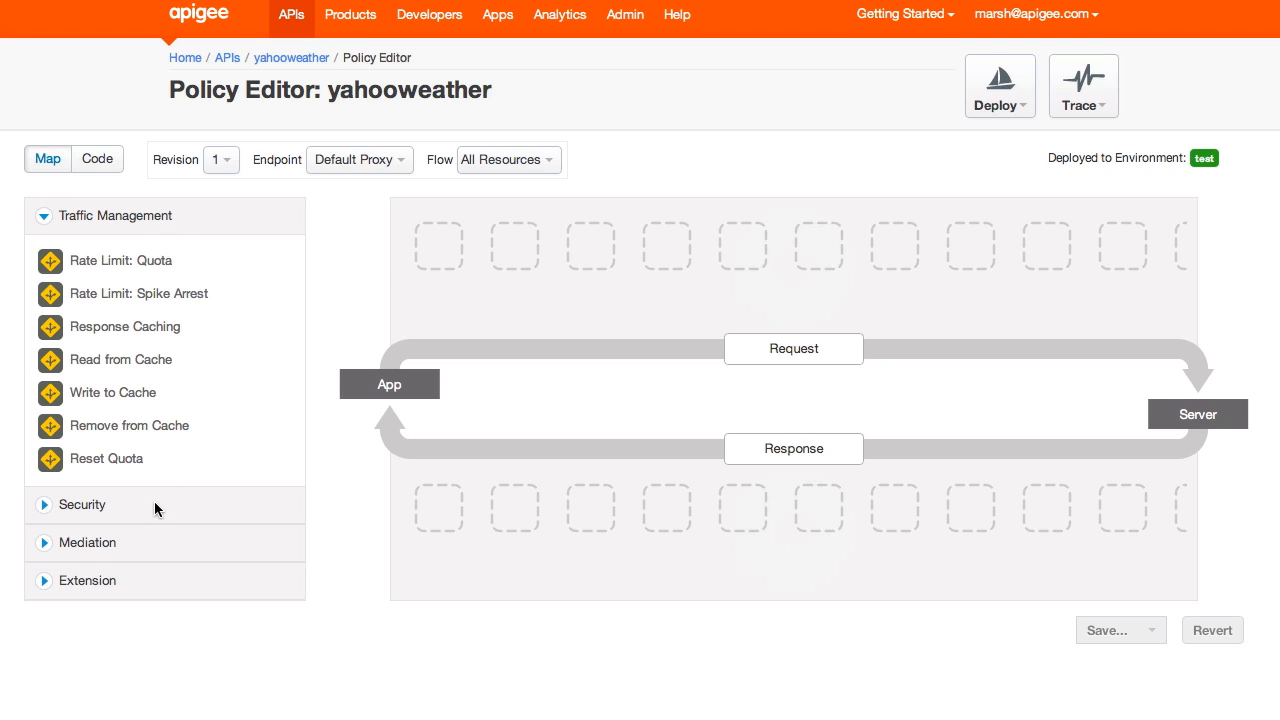
mouse_move(144, 540)
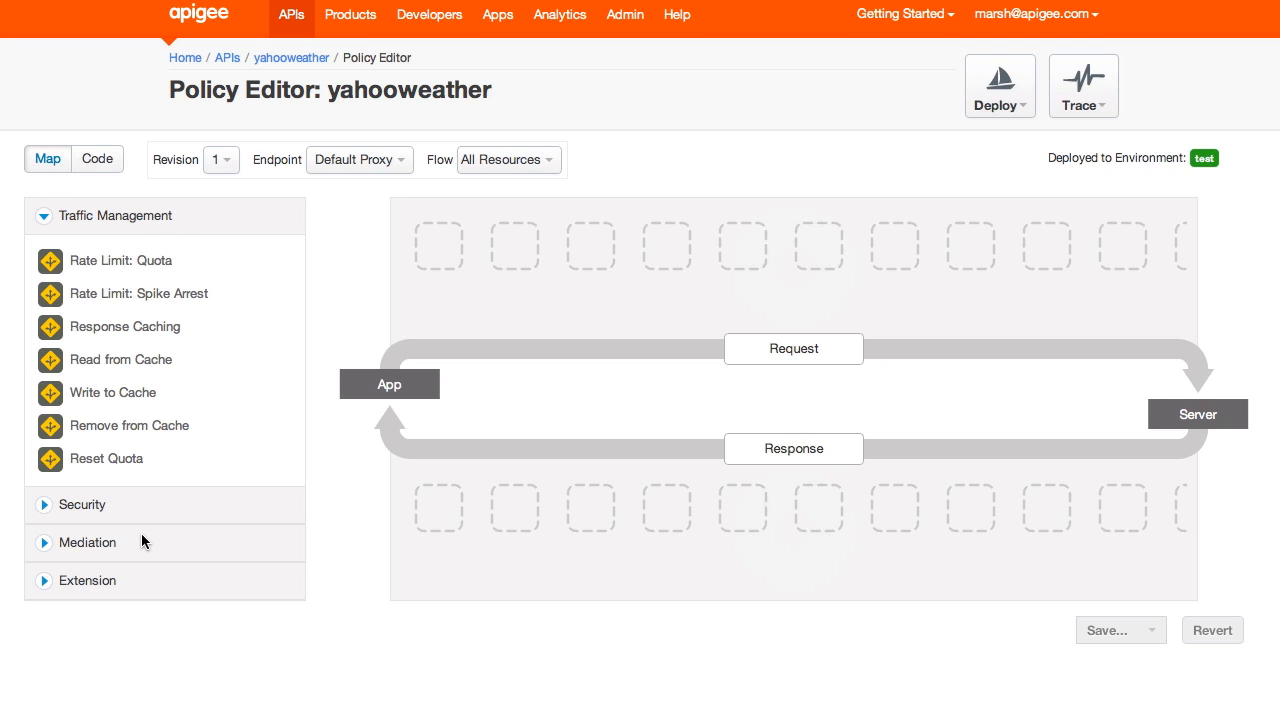
mouse_move(406, 340)
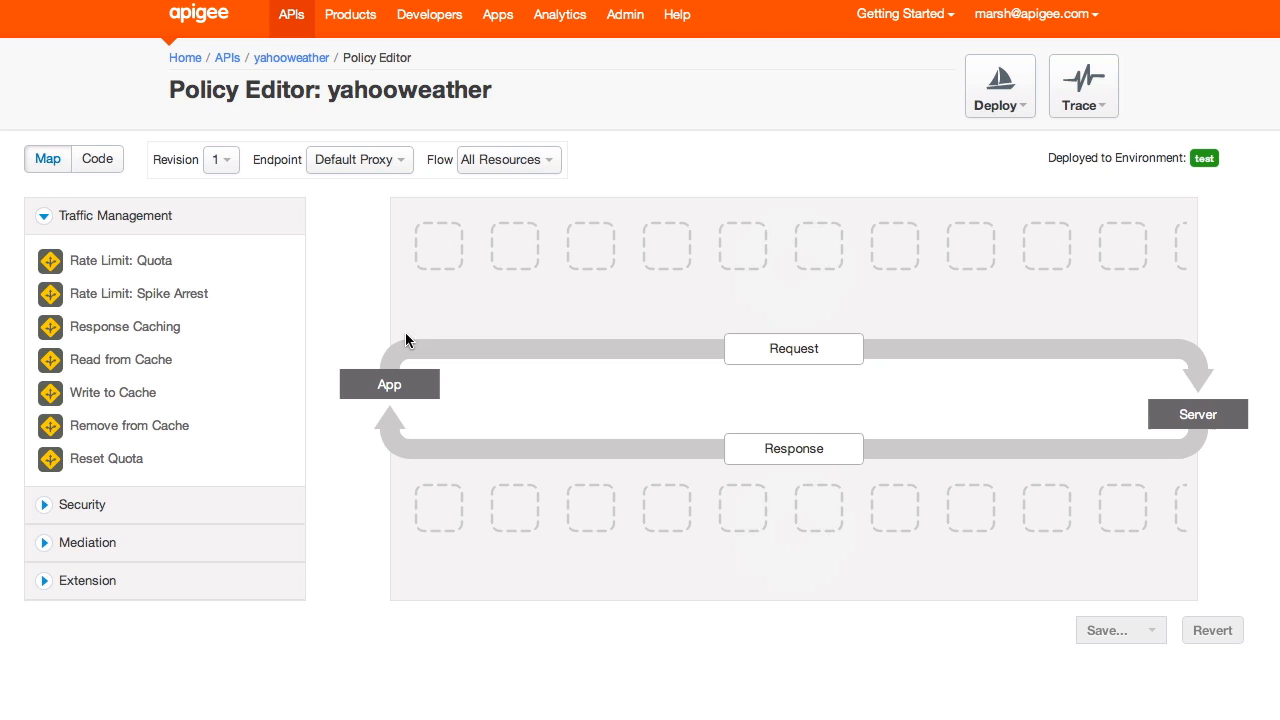
mouse_move(1068, 268)
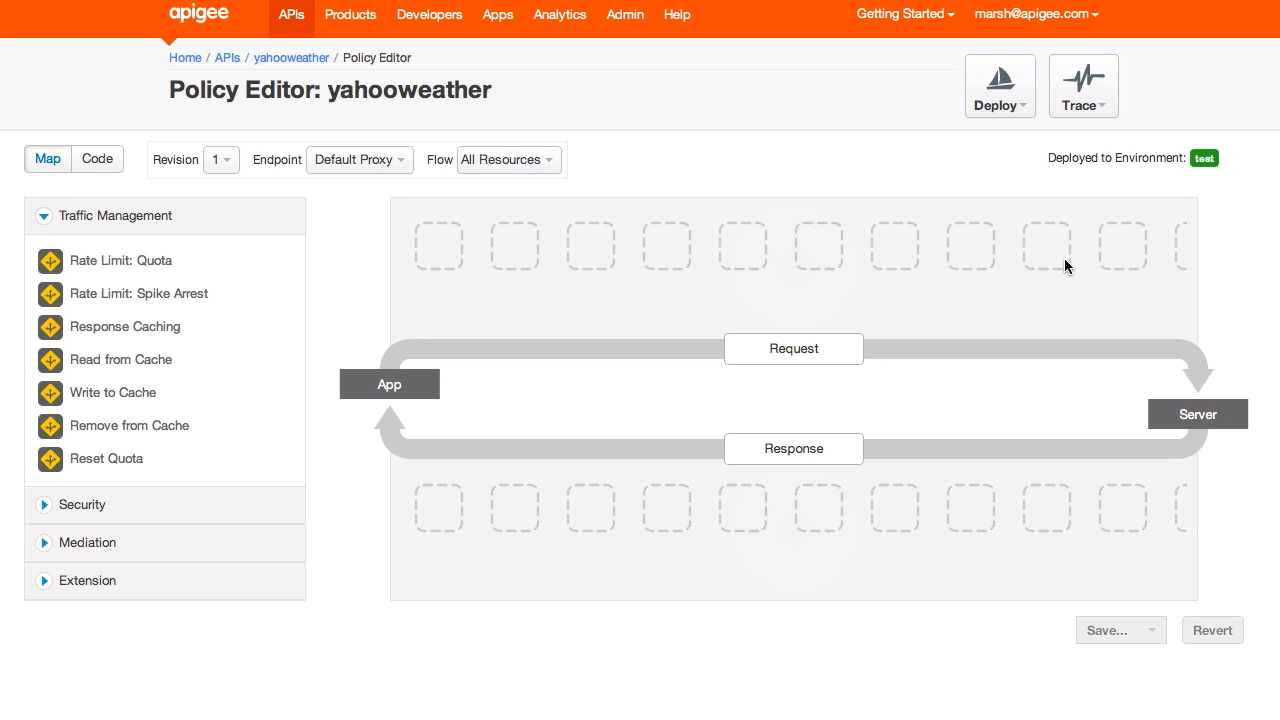
mouse_move(528, 514)
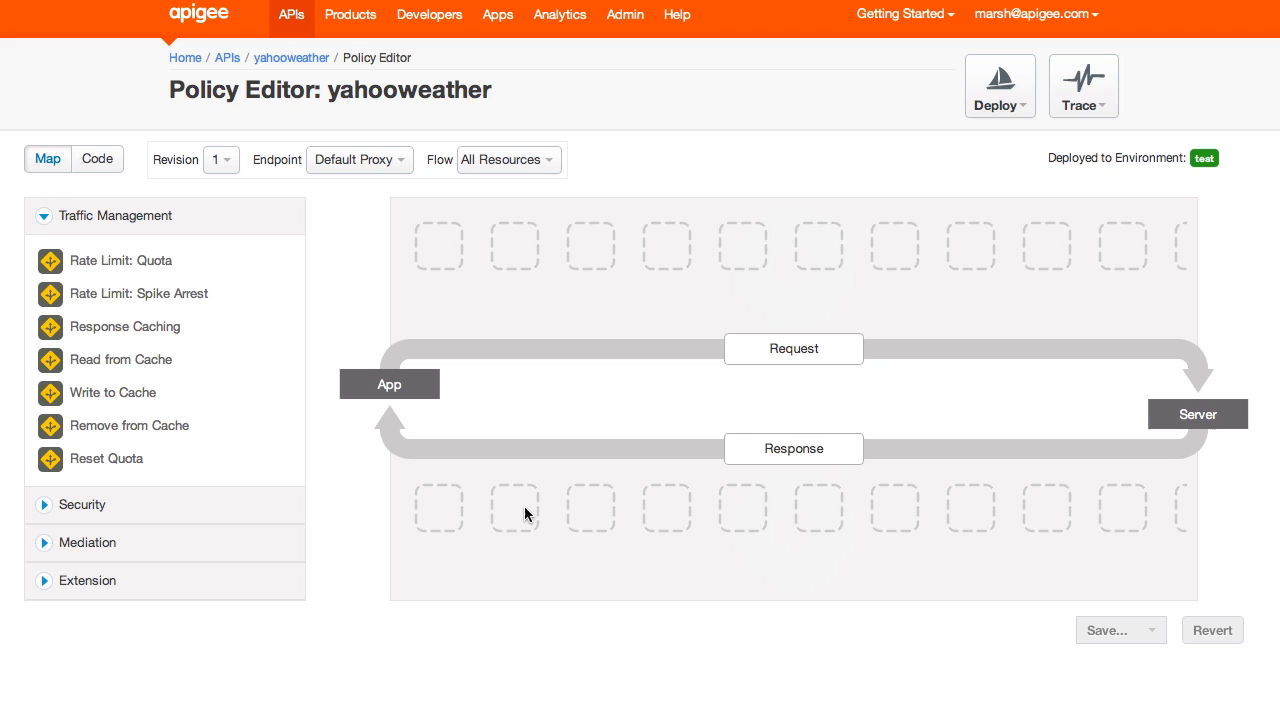
mouse_move(528, 336)
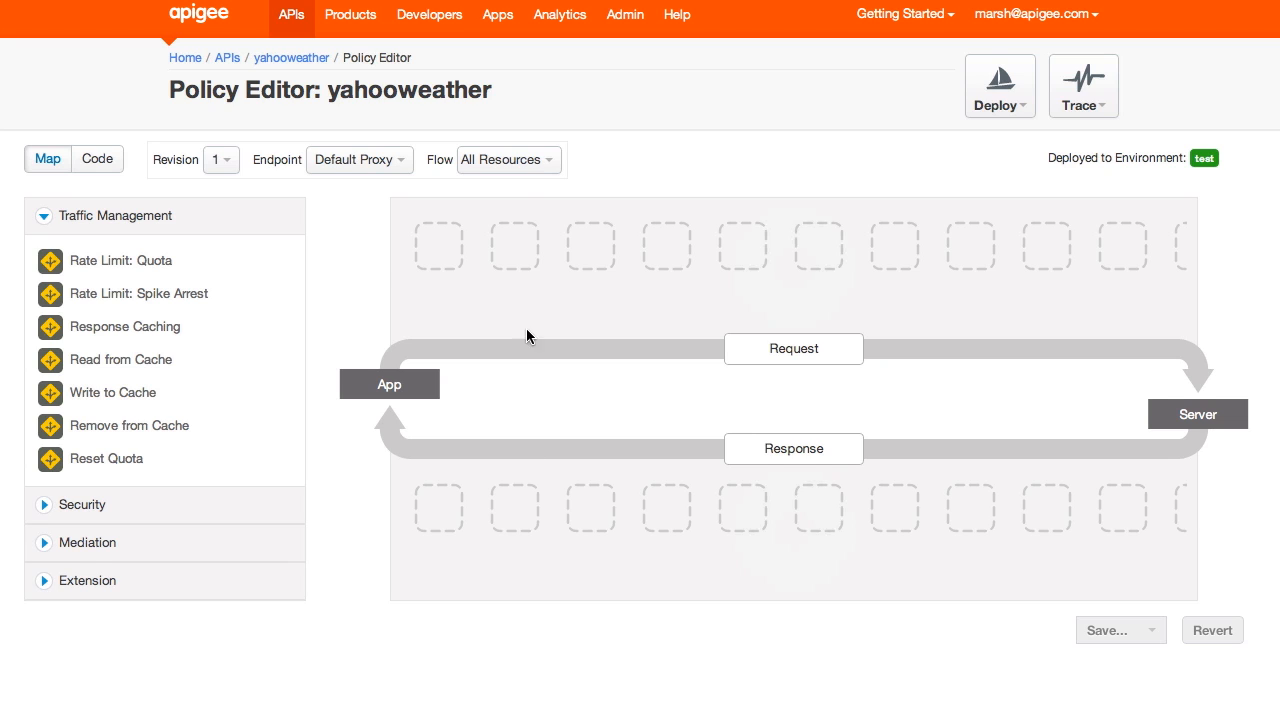
Name the Quota policy 'Minute Minder', set its default time unit to minute and save.
left_click(508, 160)
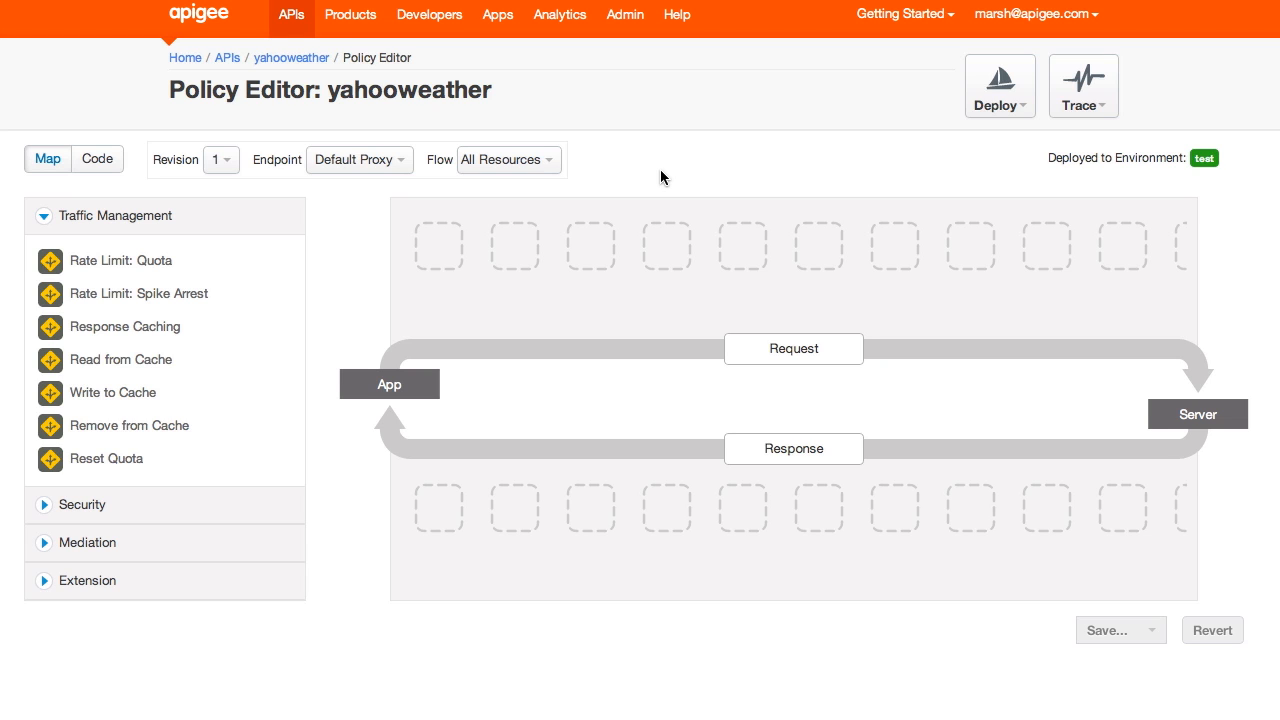
mouse_move(112, 264)
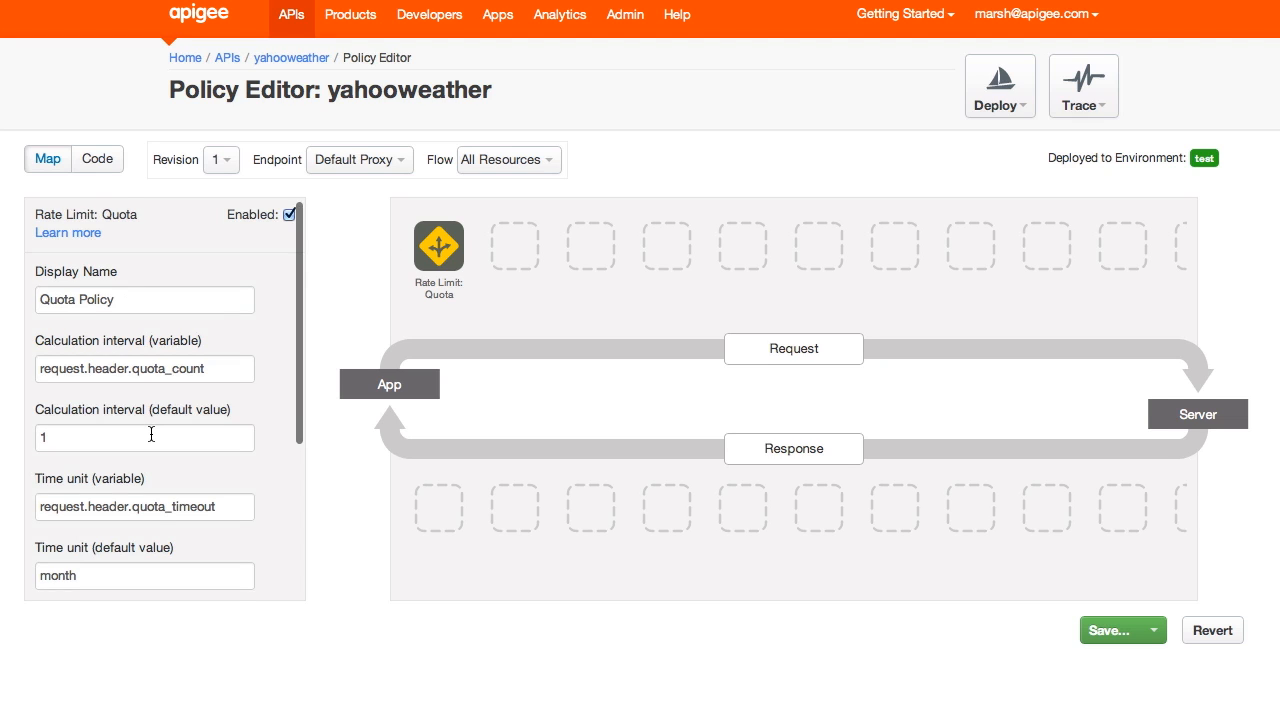
scroll("down", 3)
type("Mi")
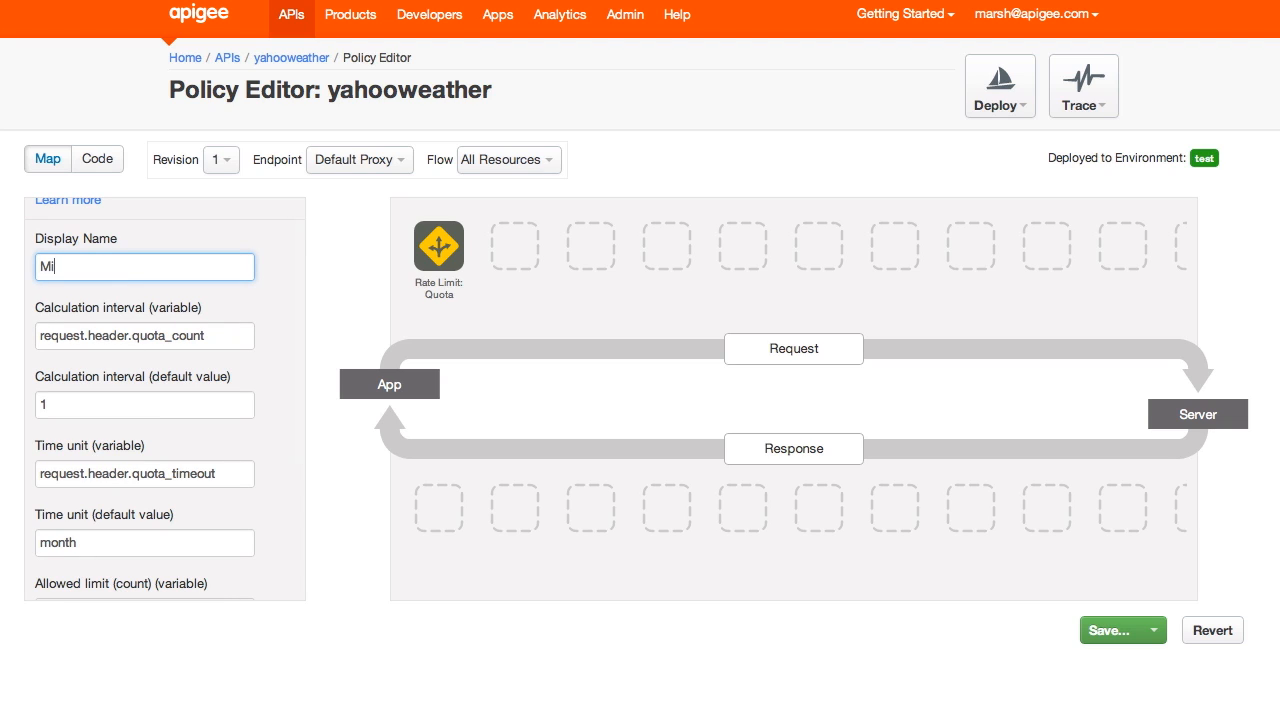
type("nute M")
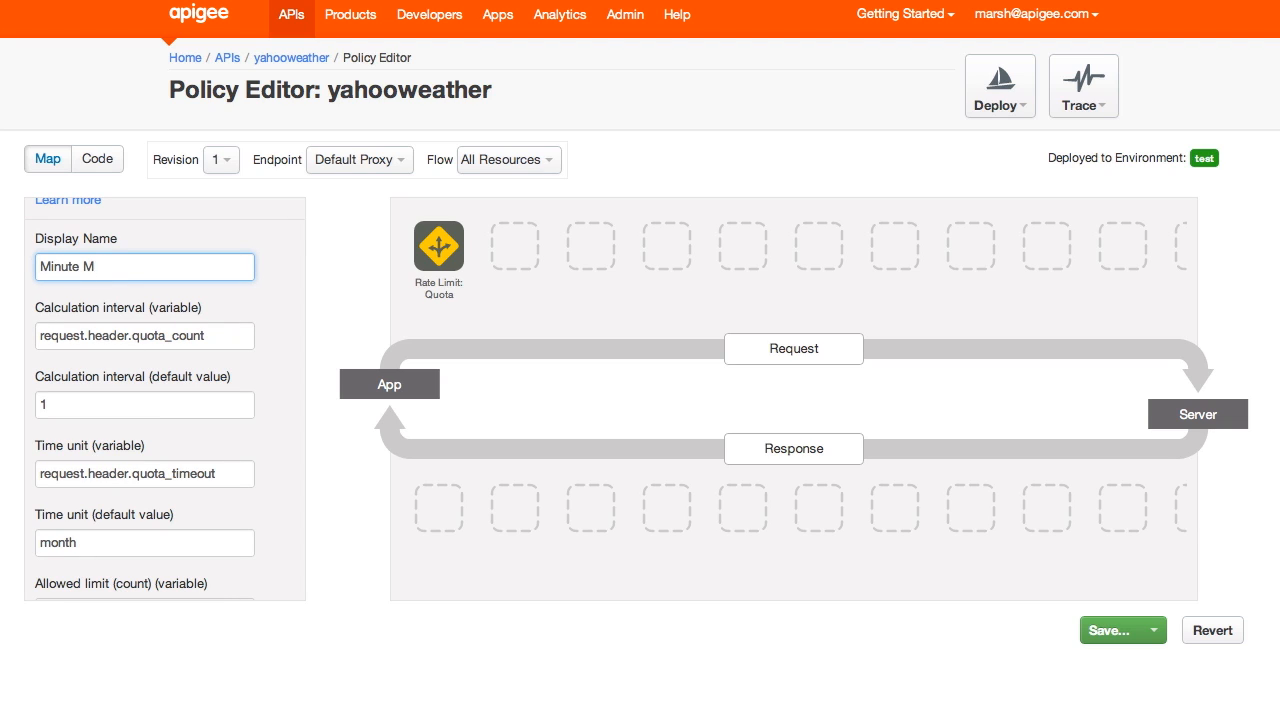
type("inder")
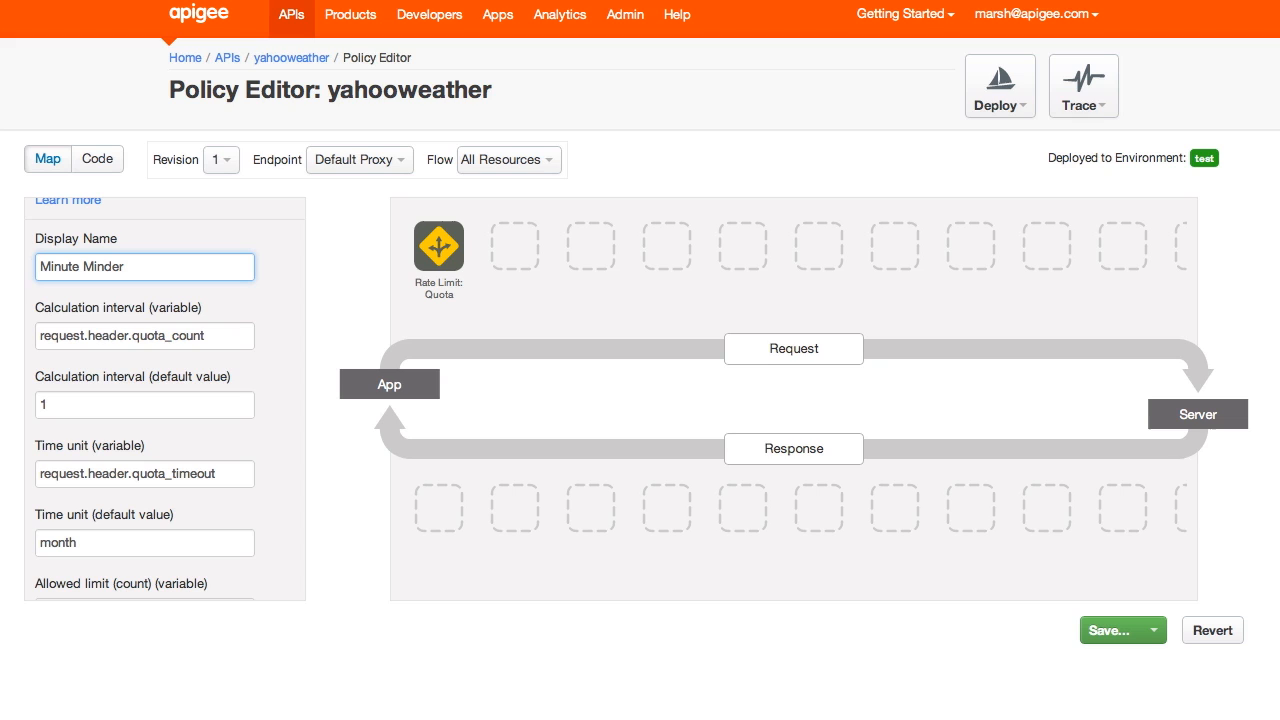
mouse_move(136, 392)
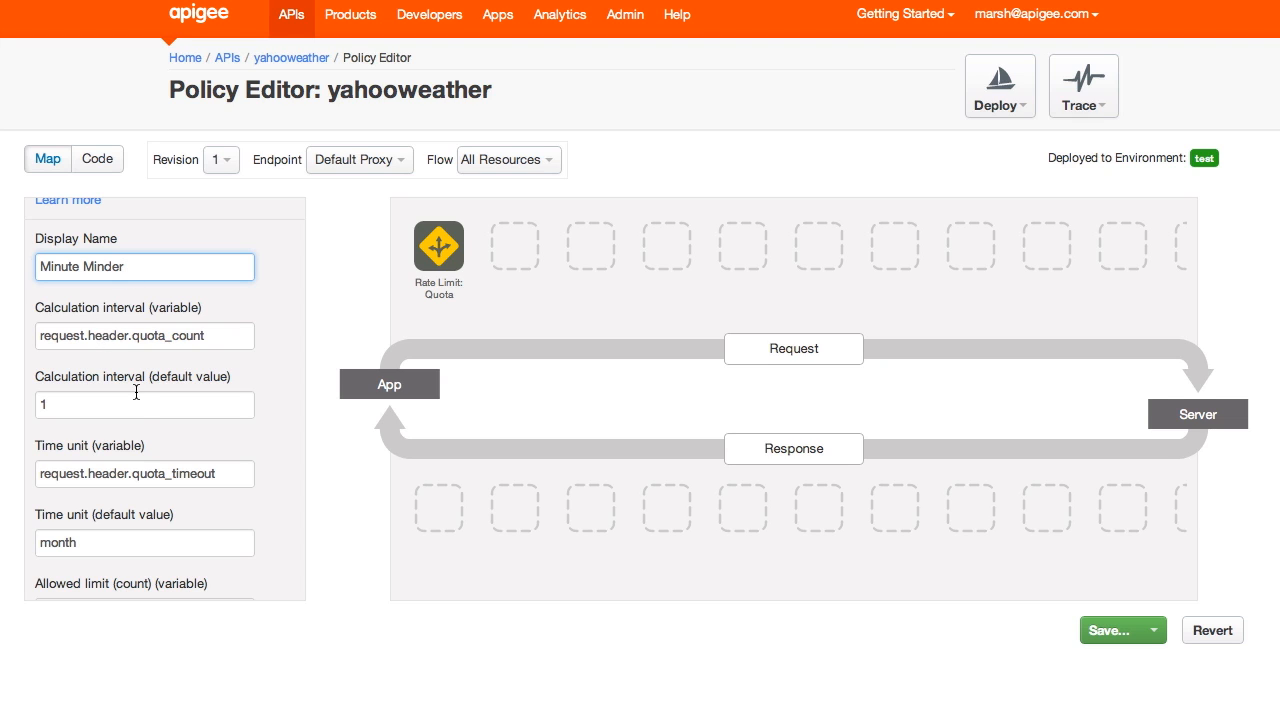
scroll("down", 3)
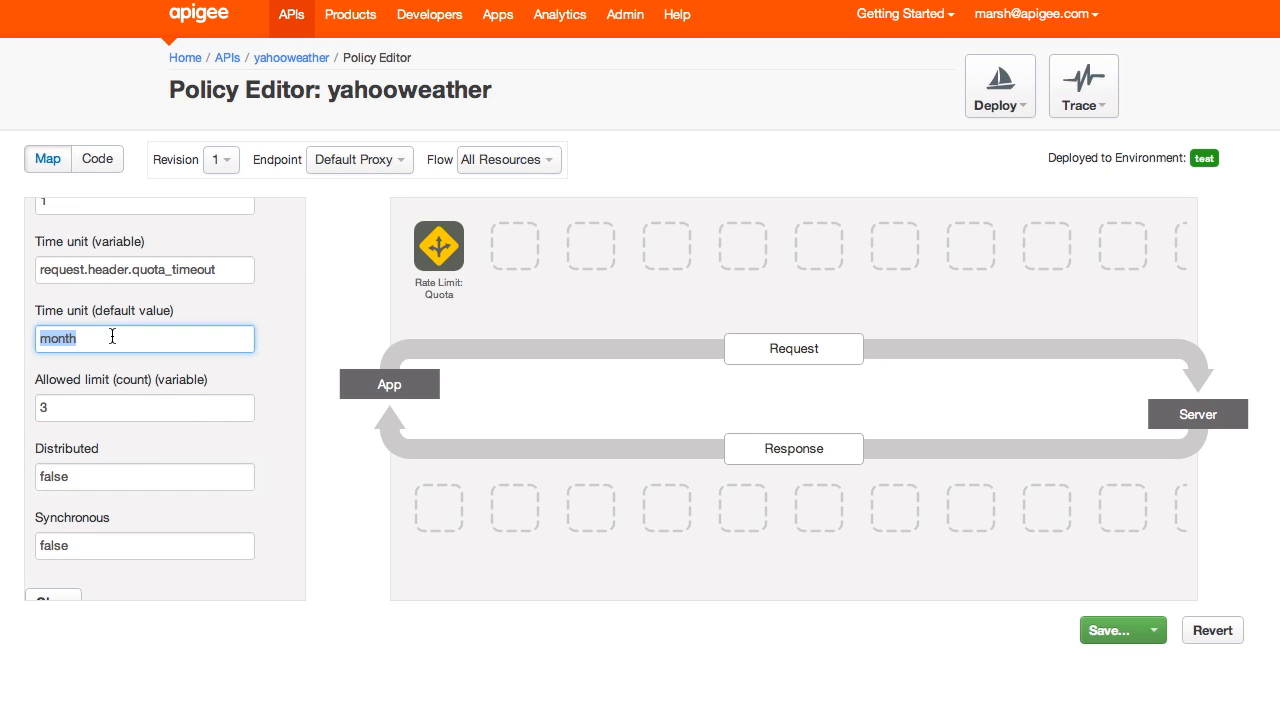
type("minute")
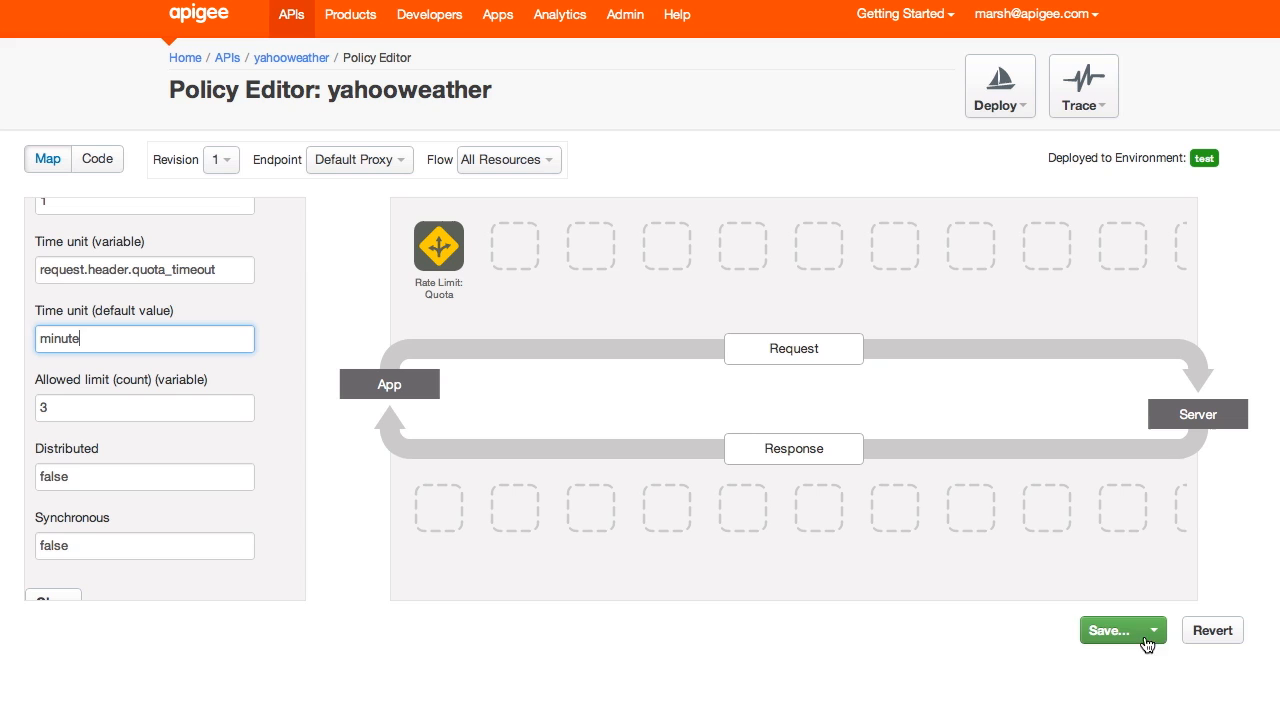
left_click(1112, 630)
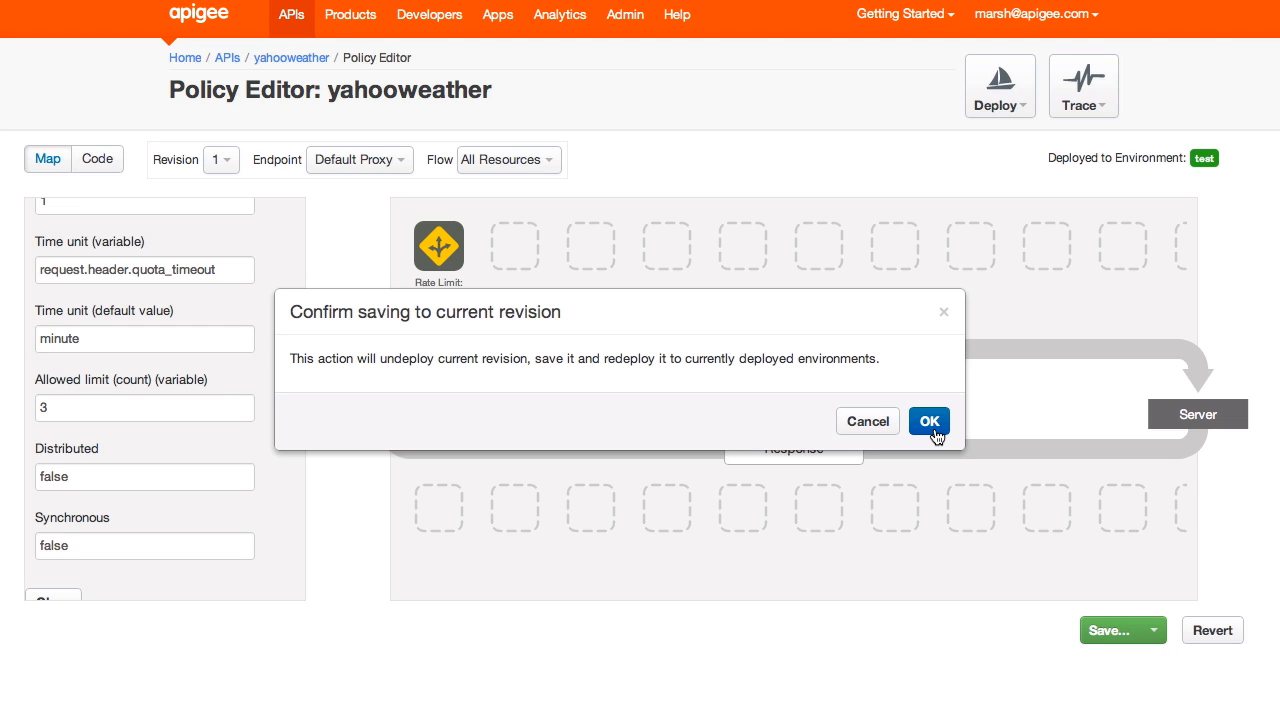
Confirm saving and redeploying the revision, then show the available policies.
left_click(928, 420)
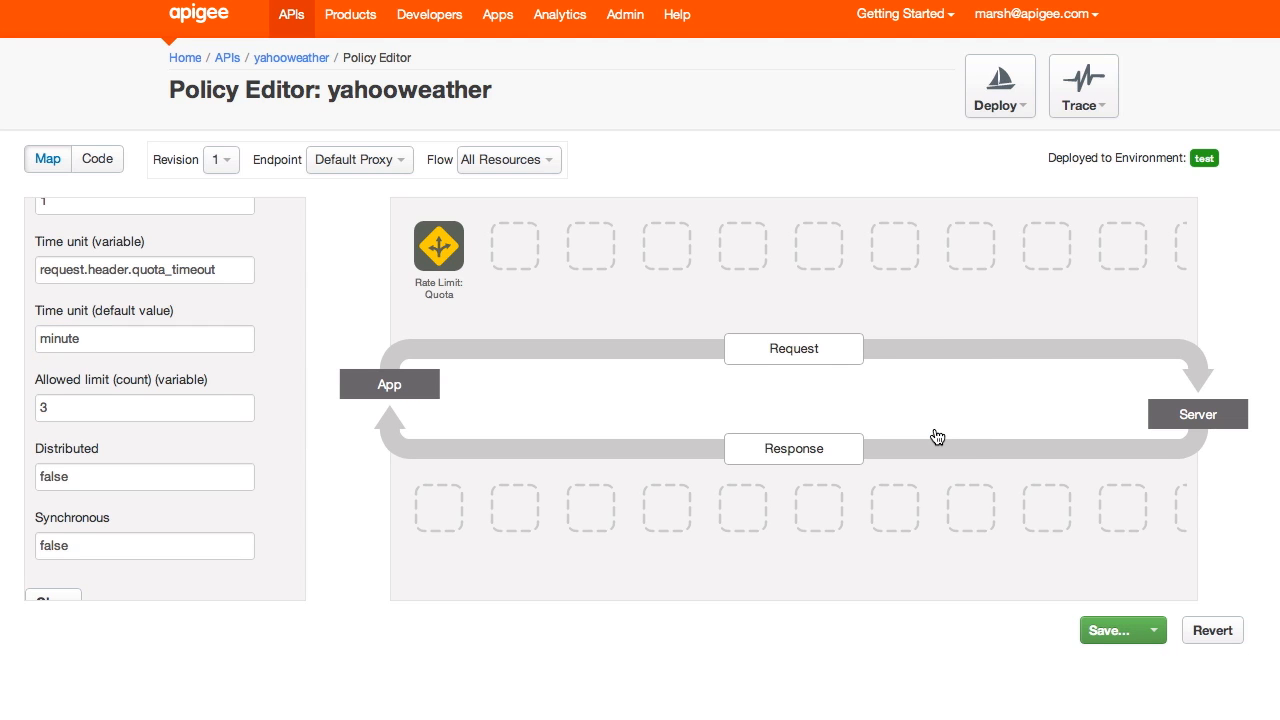
left_click(1110, 630)
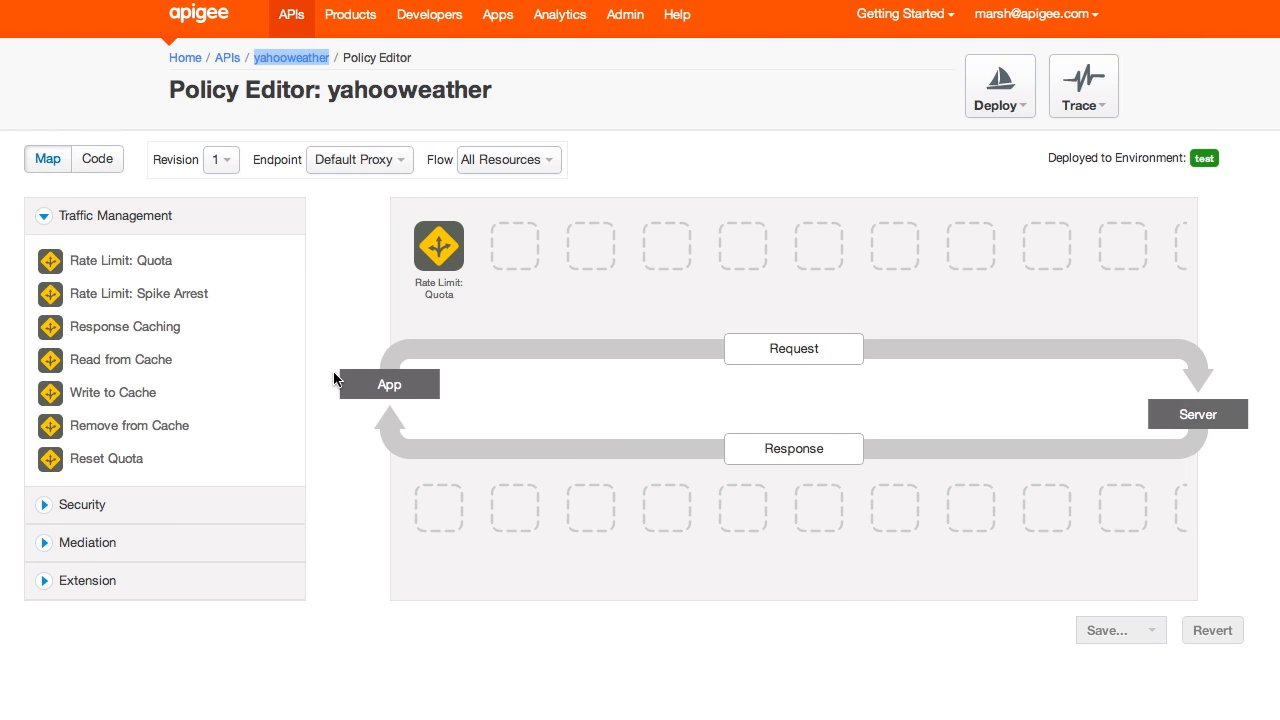
Change the Quota policy's allowed limit count from 3 to 50.
left_click(438, 244)
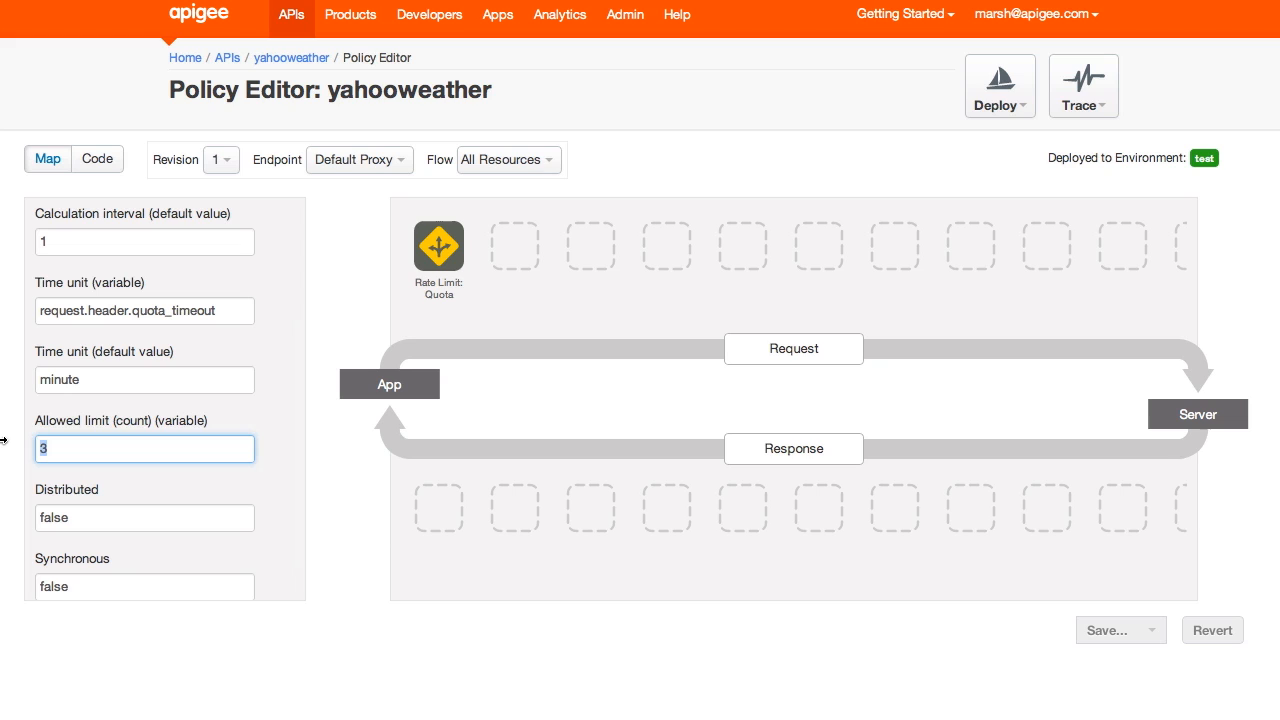
type("50")
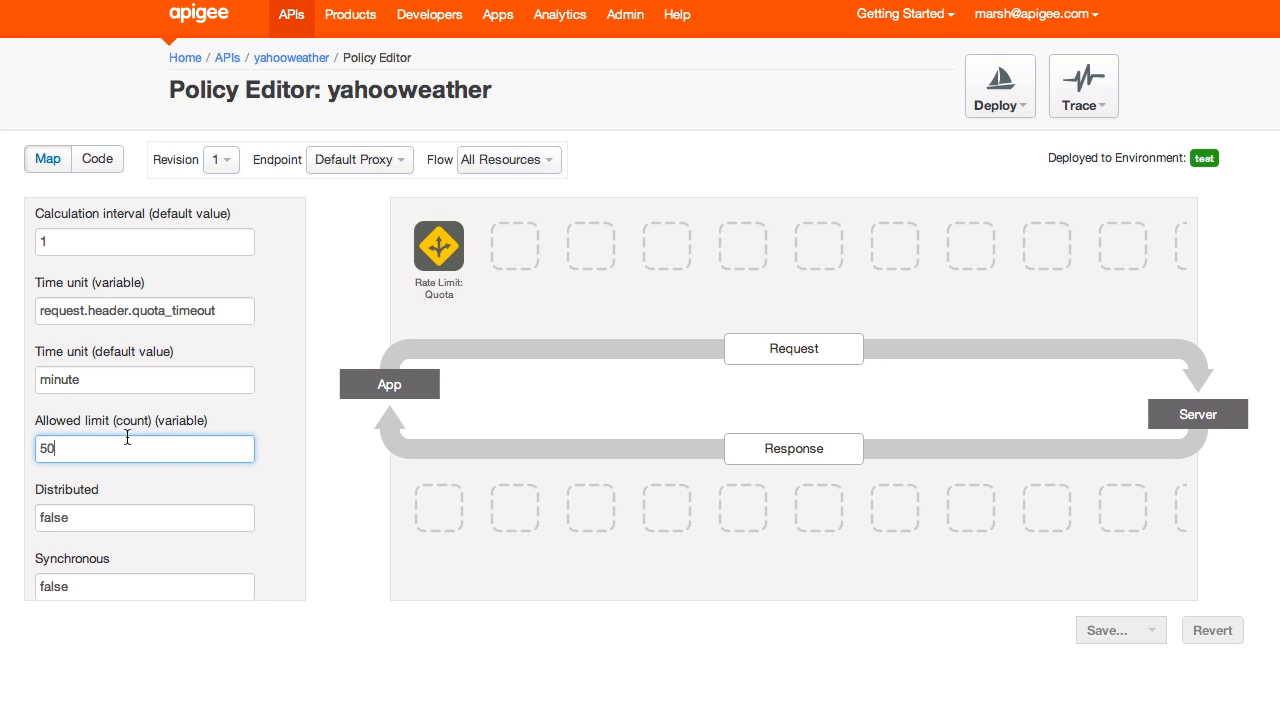
left_click(144, 516)
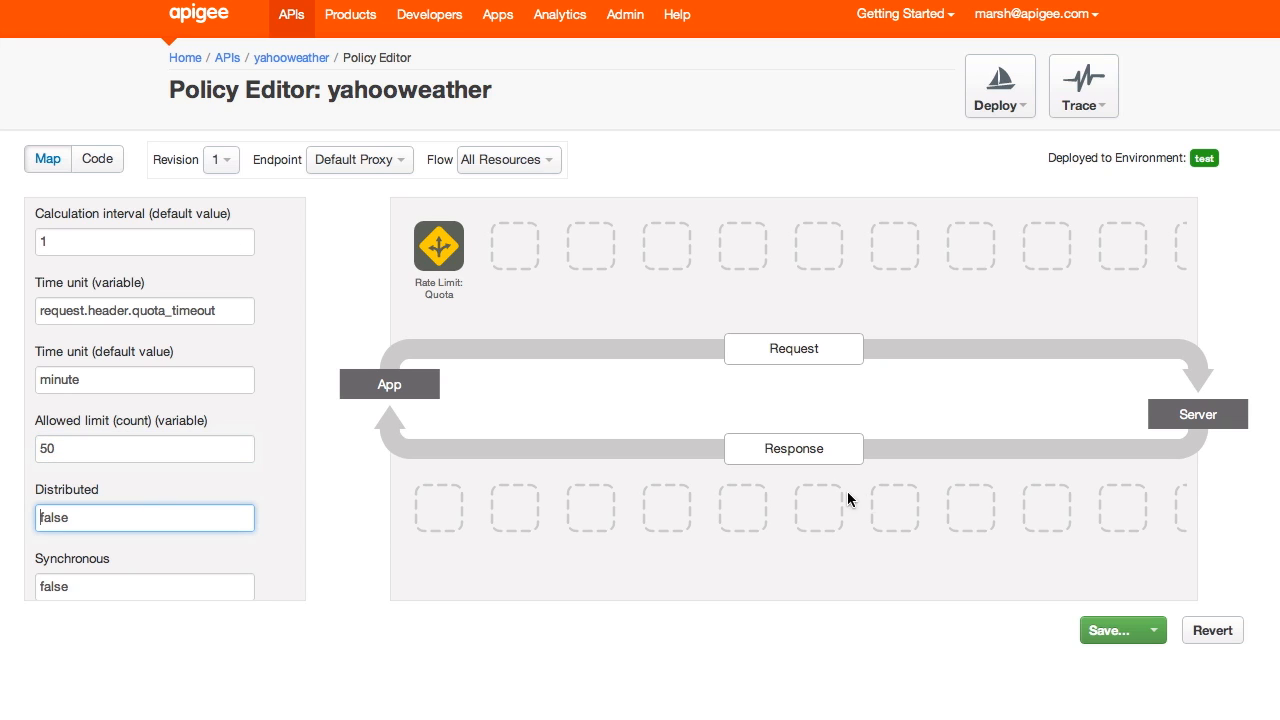
mouse_move(1076, 580)
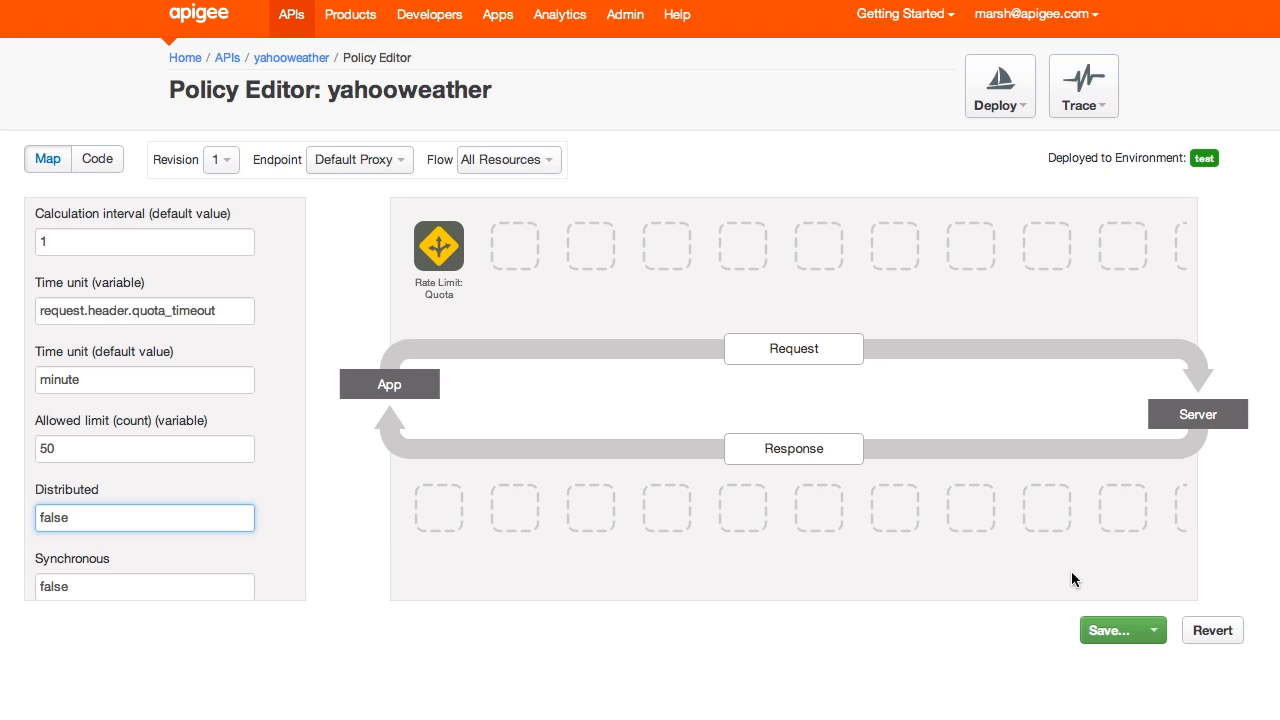
mouse_move(160, 236)
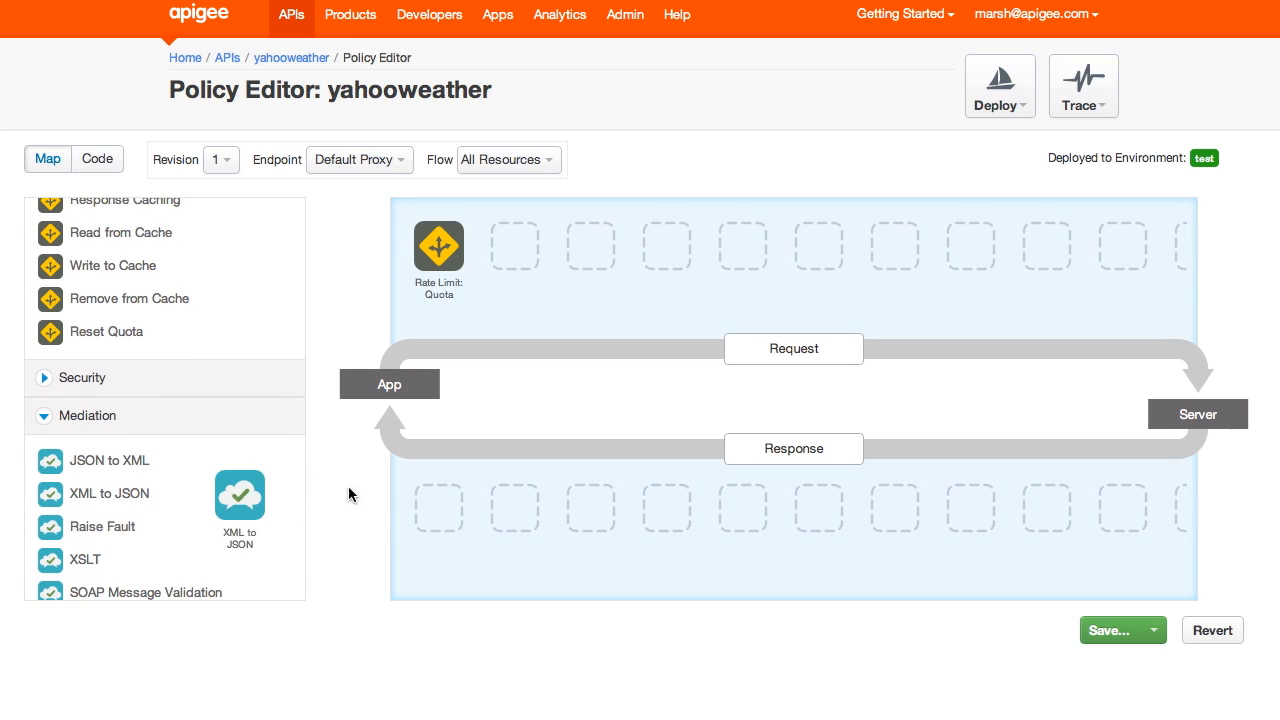
Add an XML to JSON policy to the response flow recognizing numbers, booleans and nulls.
left_click_drag(240, 496, 438, 508)
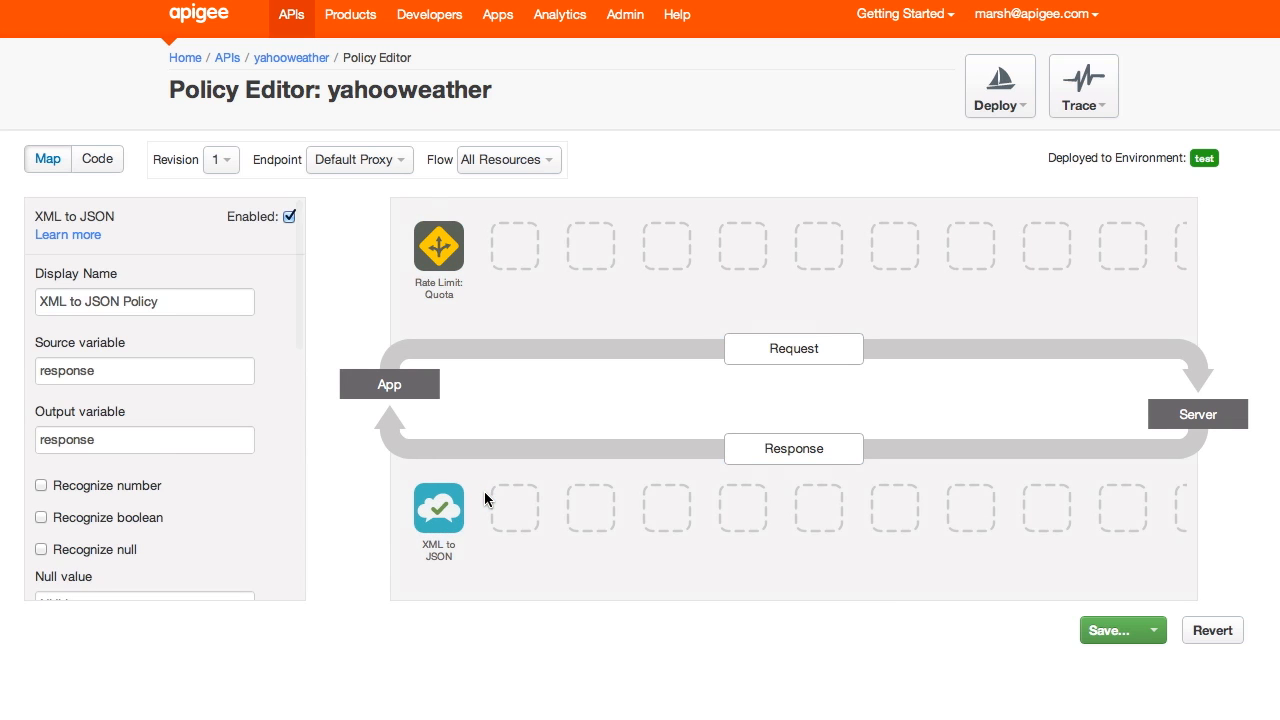
scroll("down", 3)
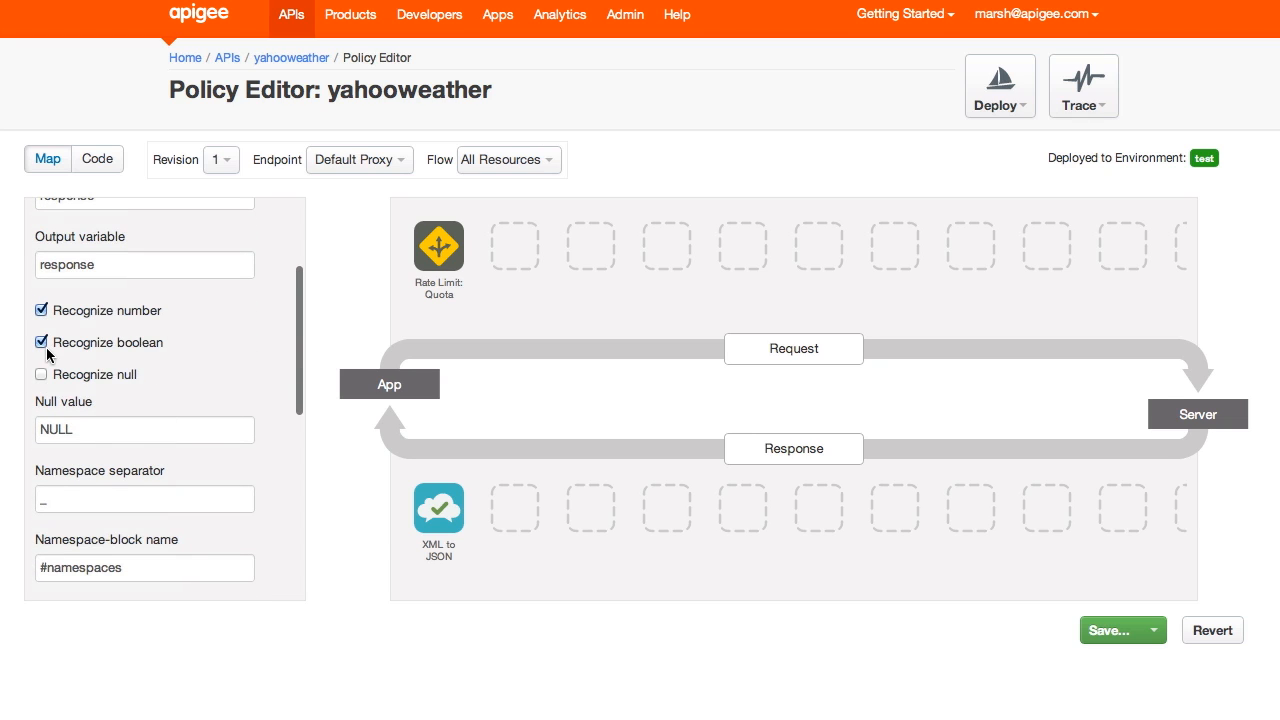
left_click(40, 374)
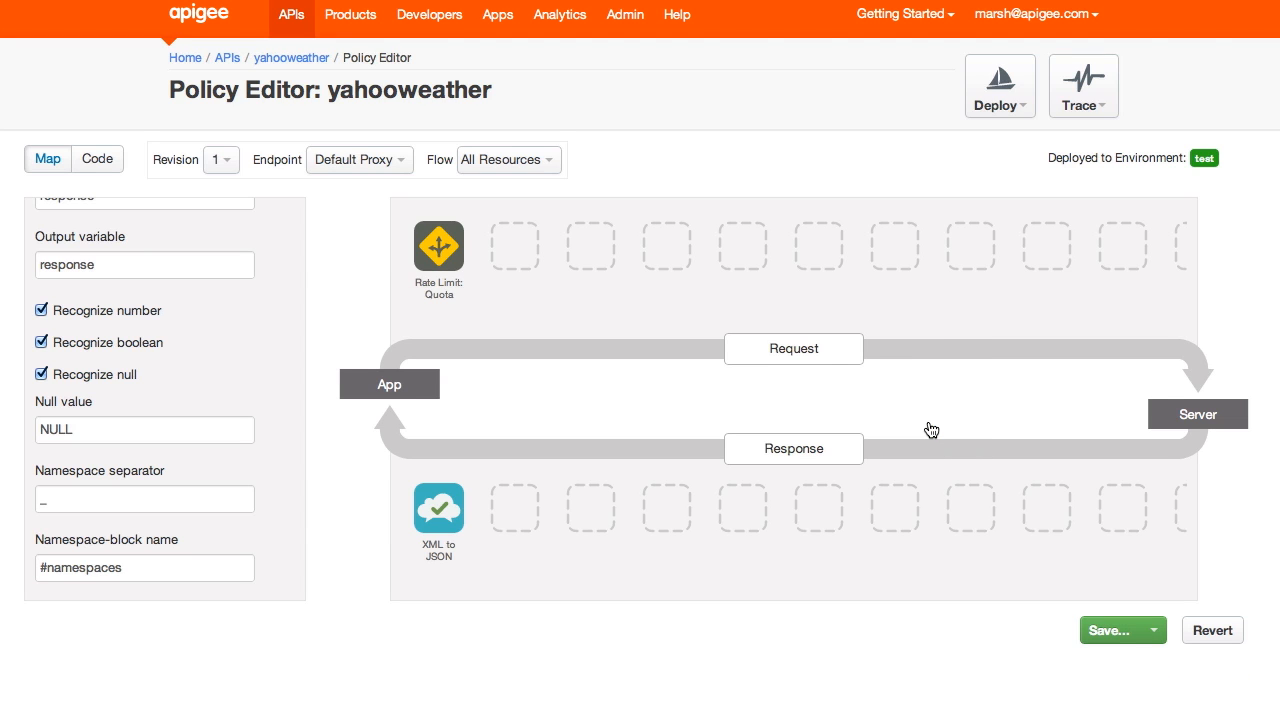
Save the policies, check the JSON forecast output, and view the proxy code.
left_click(1112, 630)
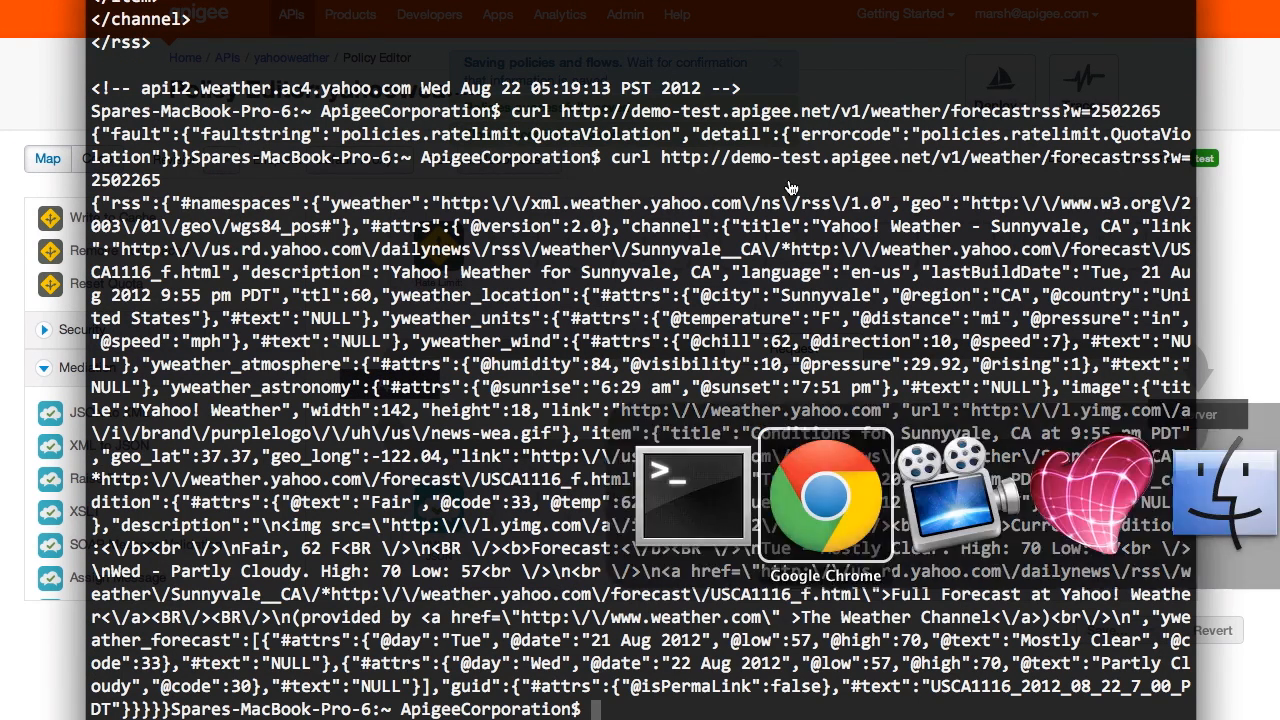
left_click(824, 496)
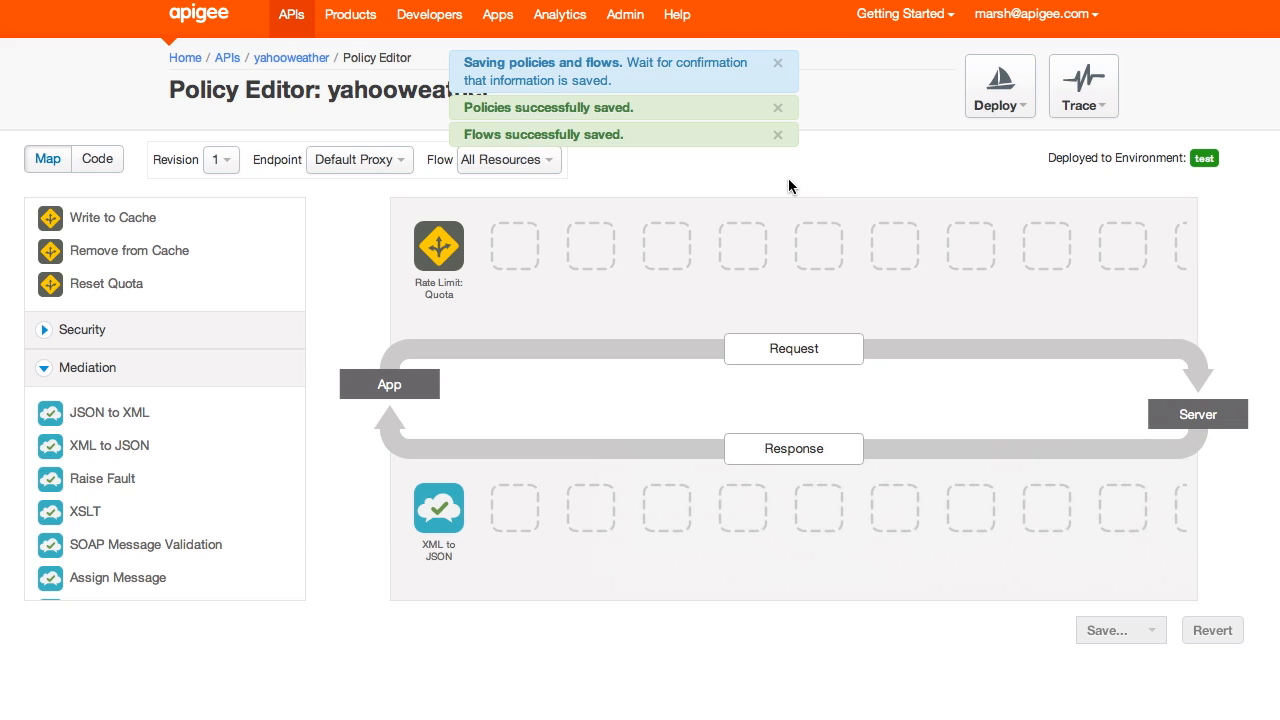
mouse_move(378, 272)
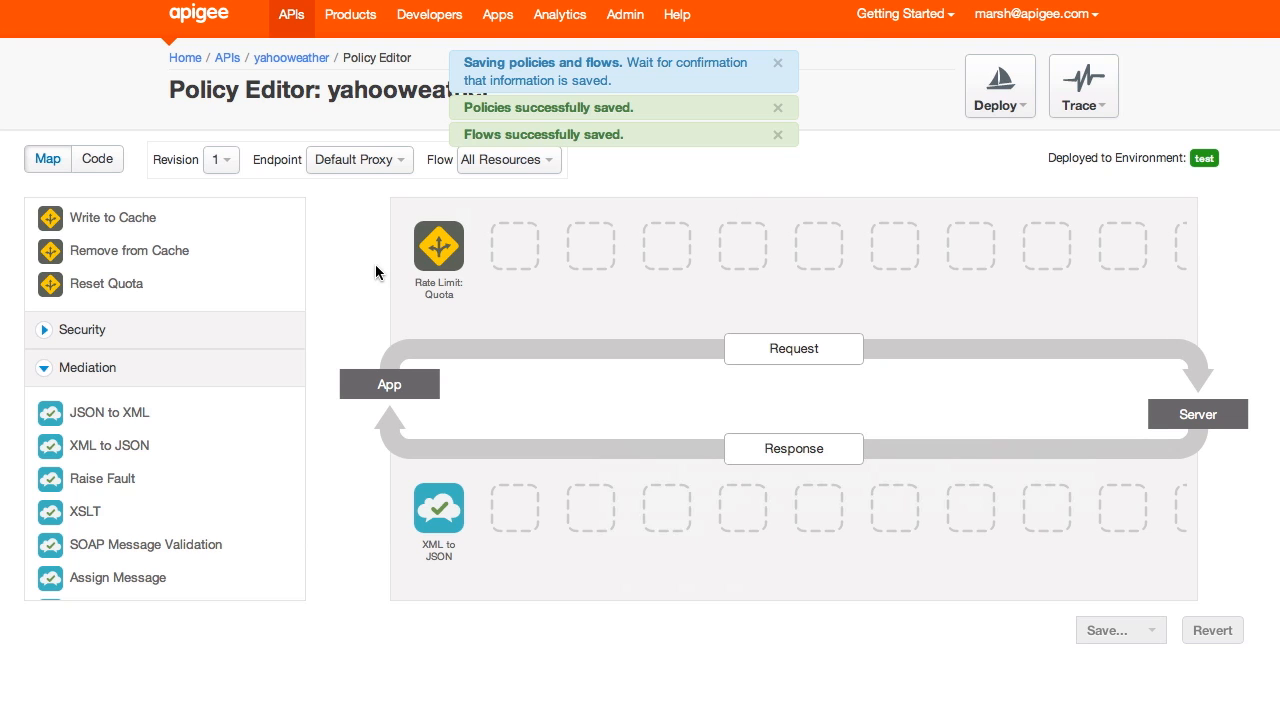
left_click(96, 160)
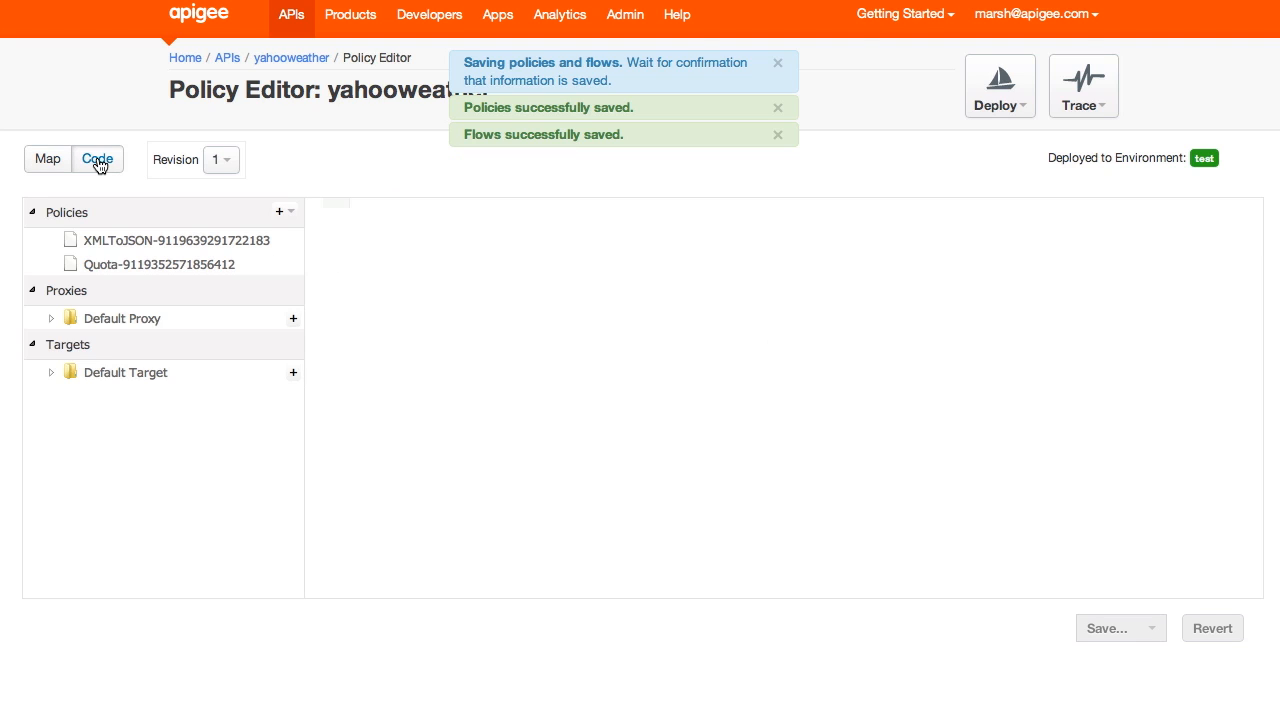